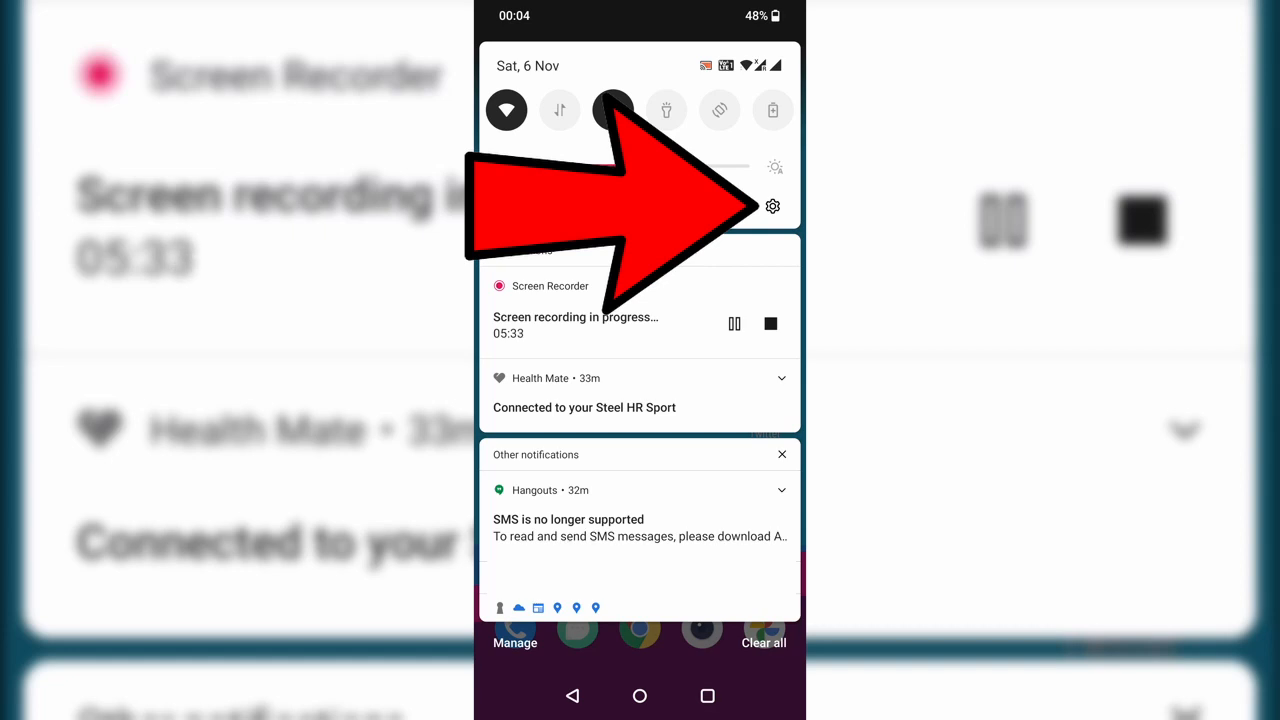
Step: Navigate from the notification shade through Apps to the Fit app's Storage and cache page
click(772, 206)
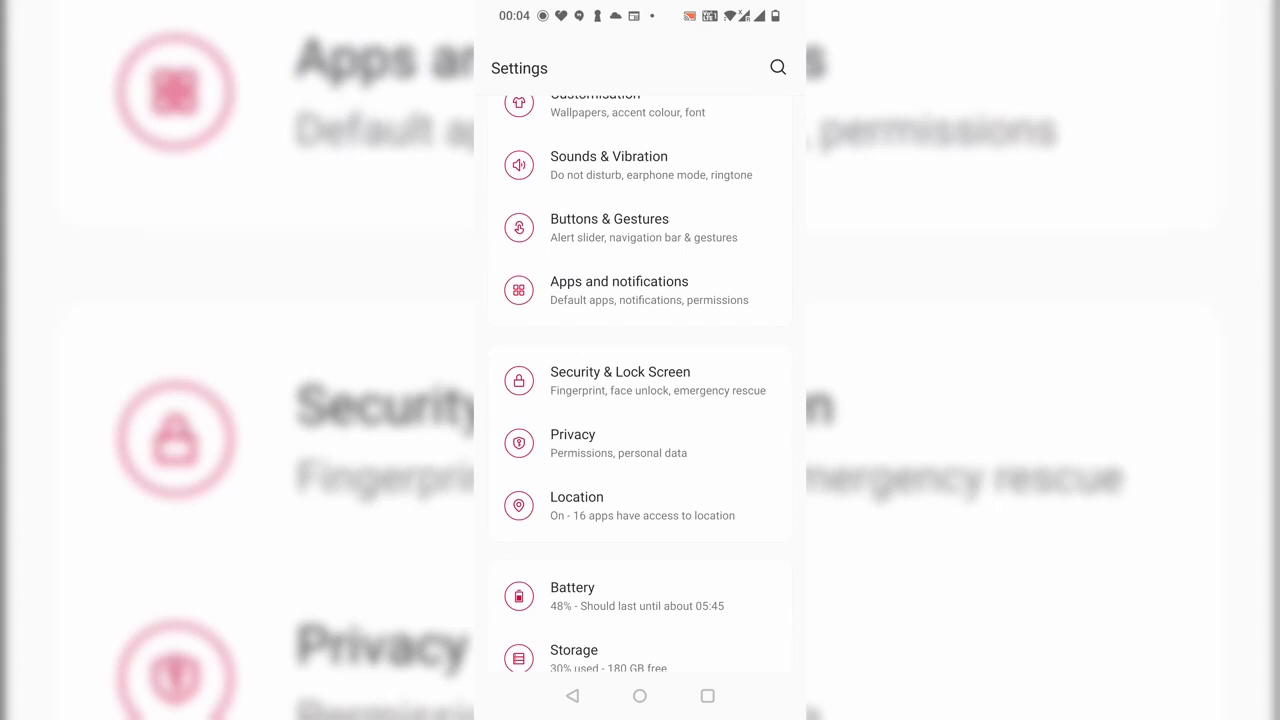
click(620, 290)
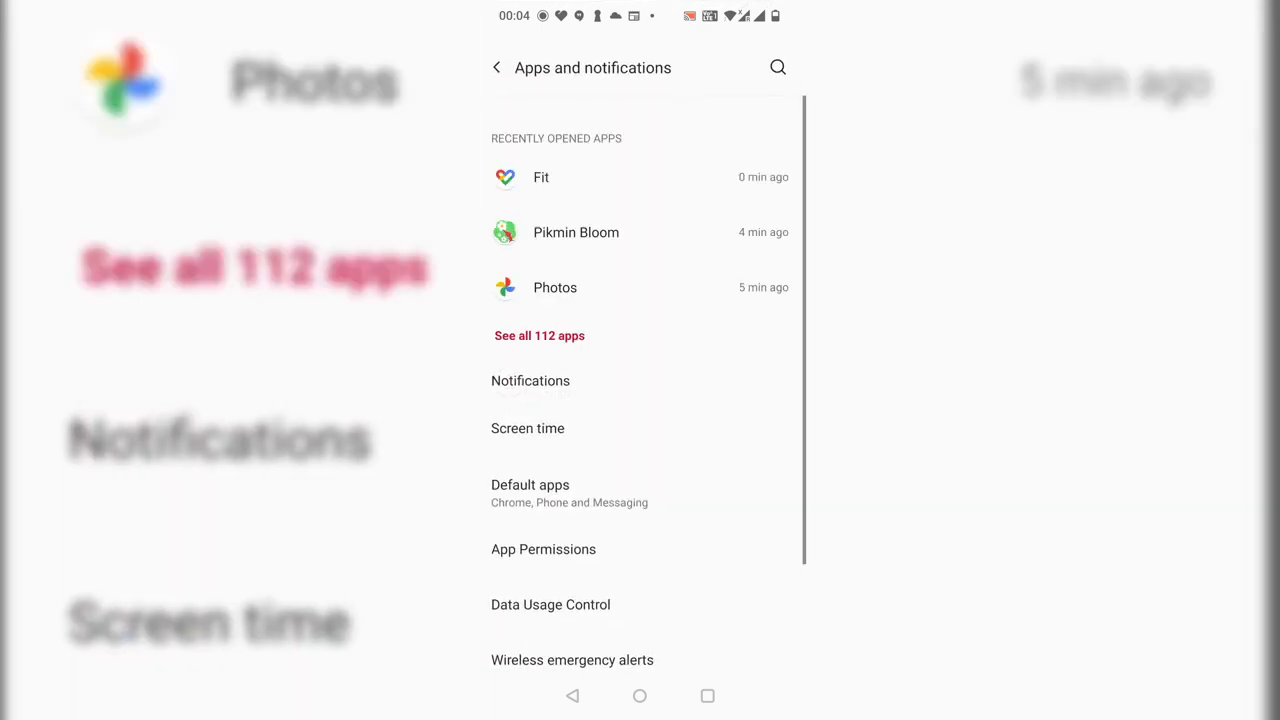
click(540, 176)
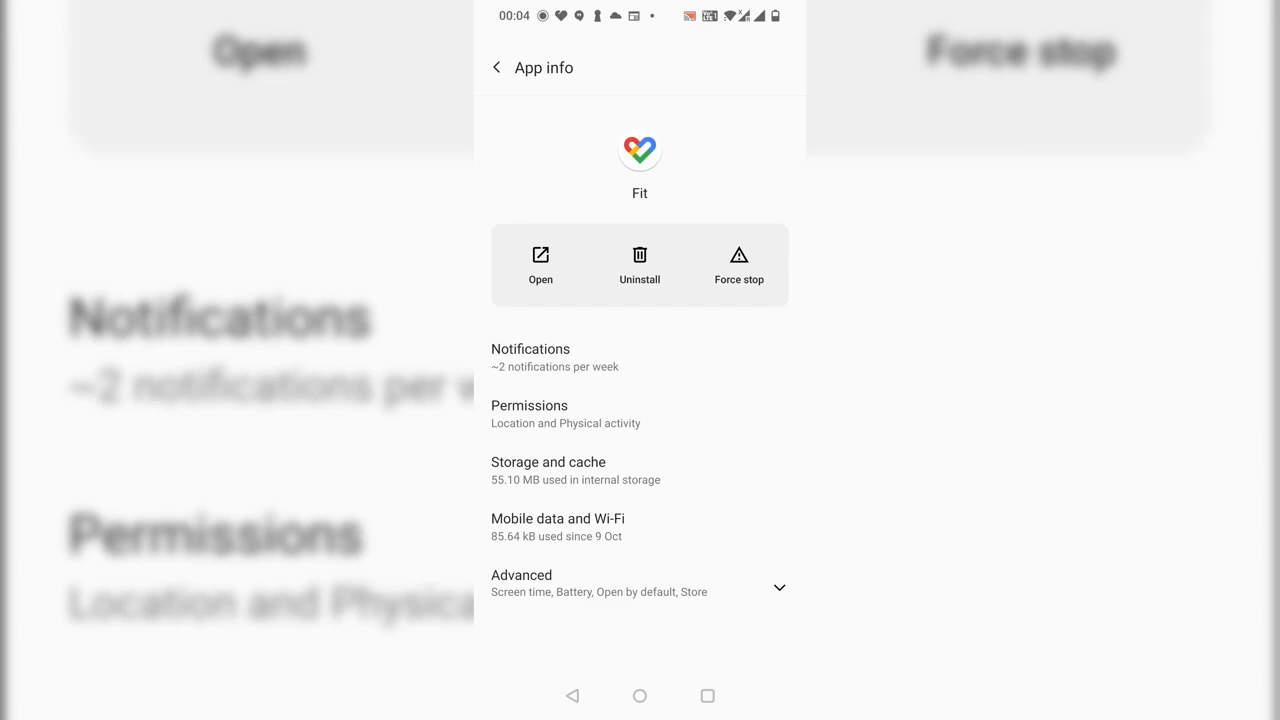
click(548, 470)
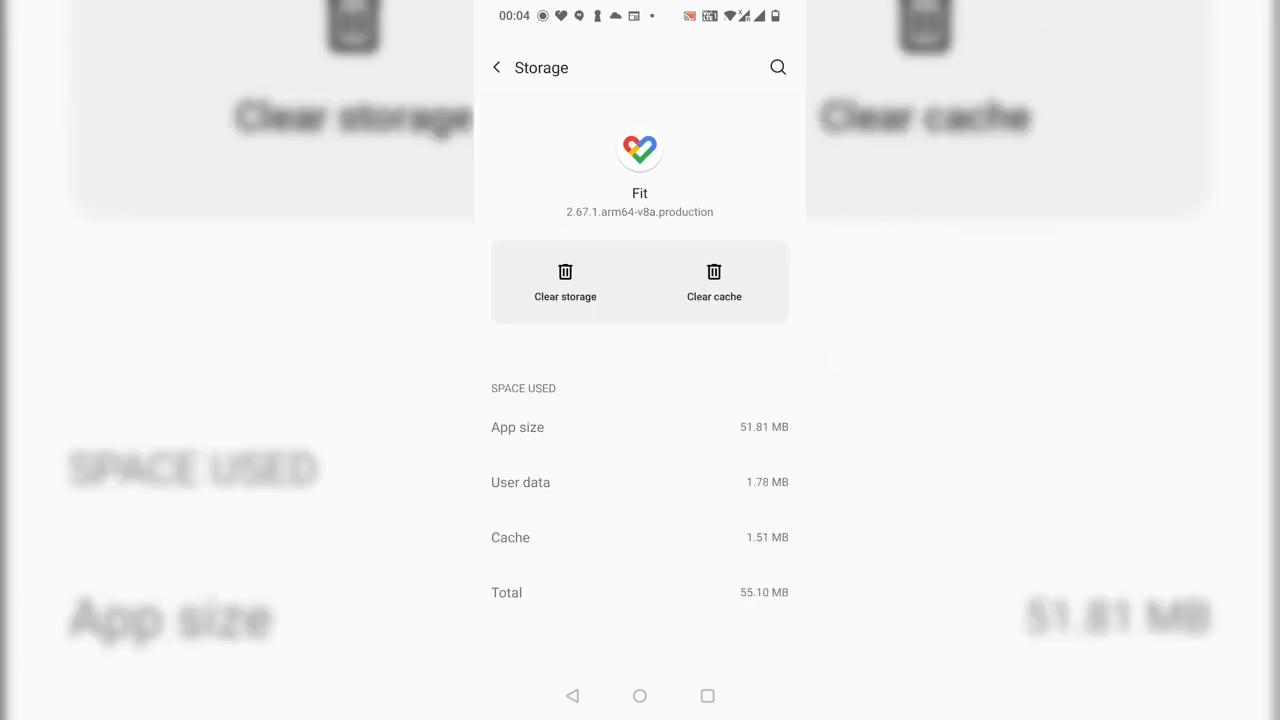
Step: Go back to Fit's App info page so the Battery entry is visible
click(496, 68)
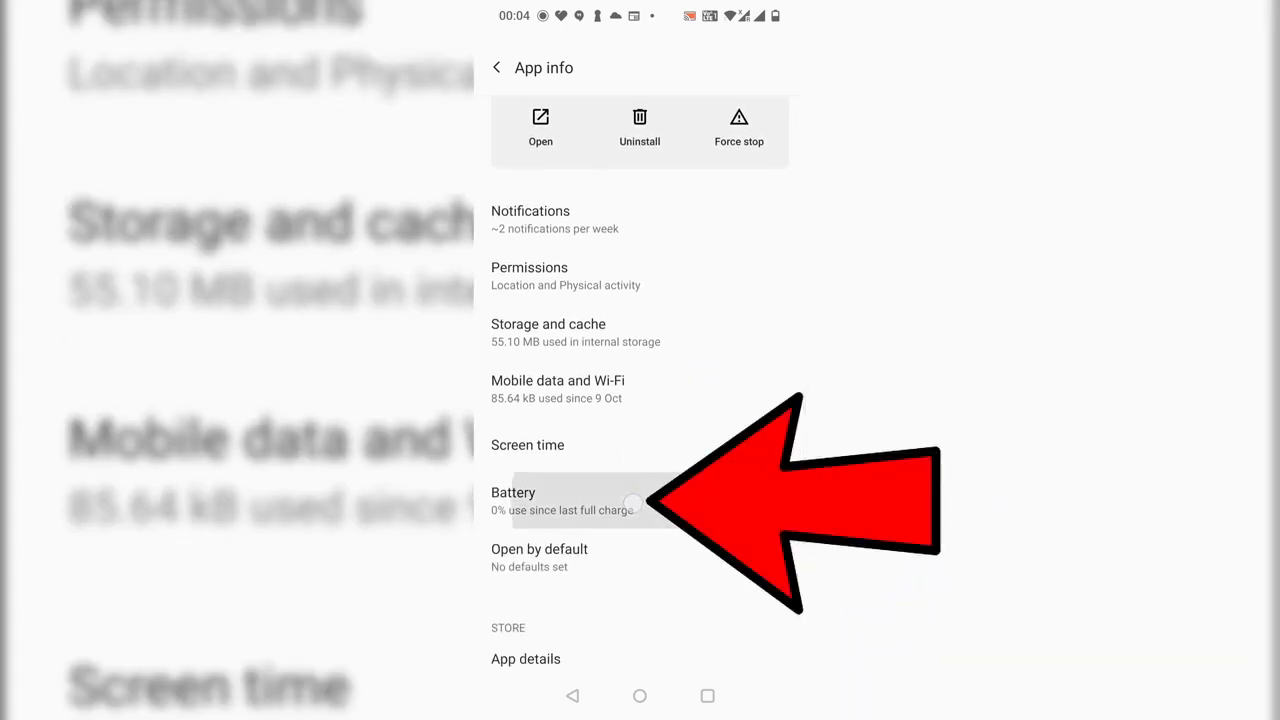
Step: Set Fit's battery optimisation to Don't optimise instead of Intelligent Control
click(512, 500)
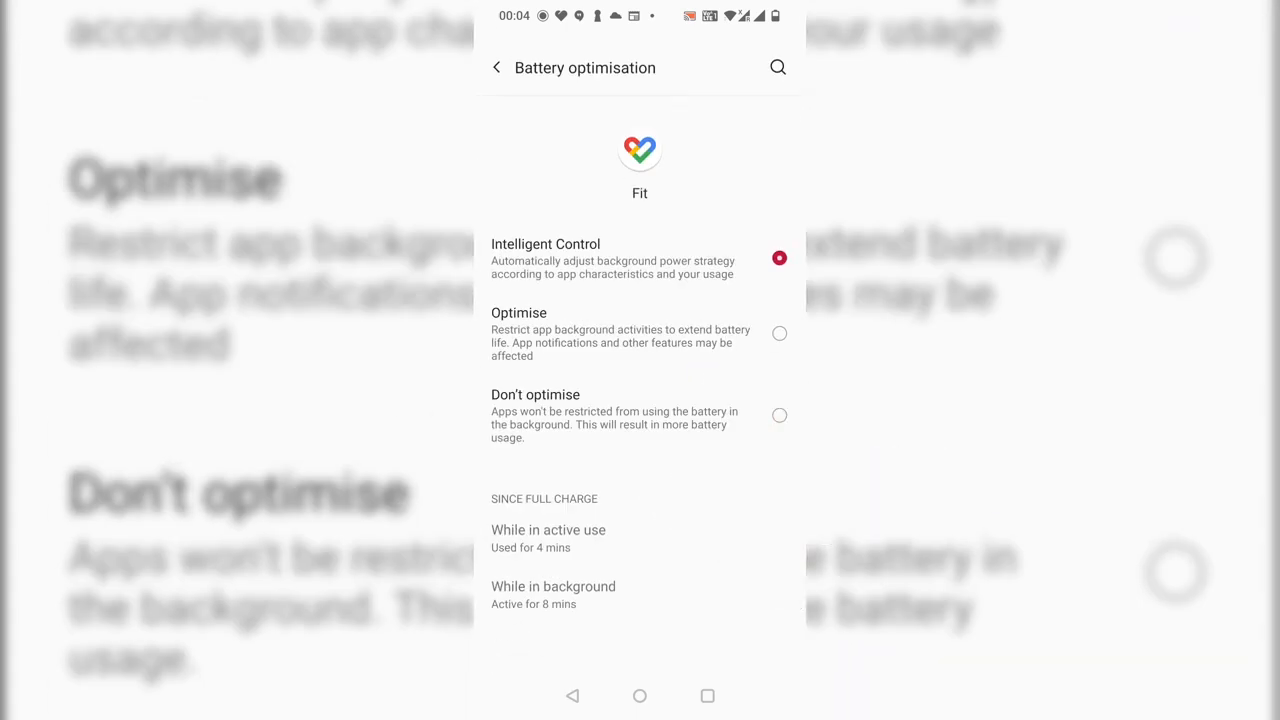
scroll(up, 3)
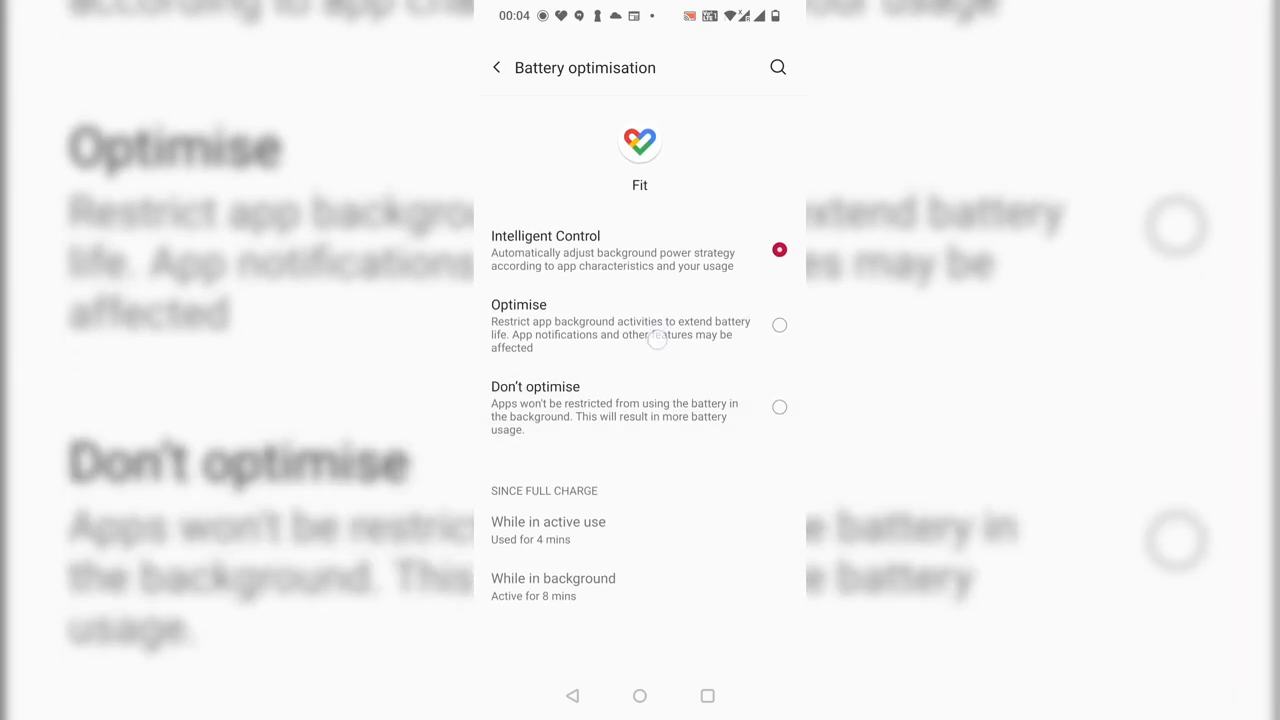
click(780, 414)
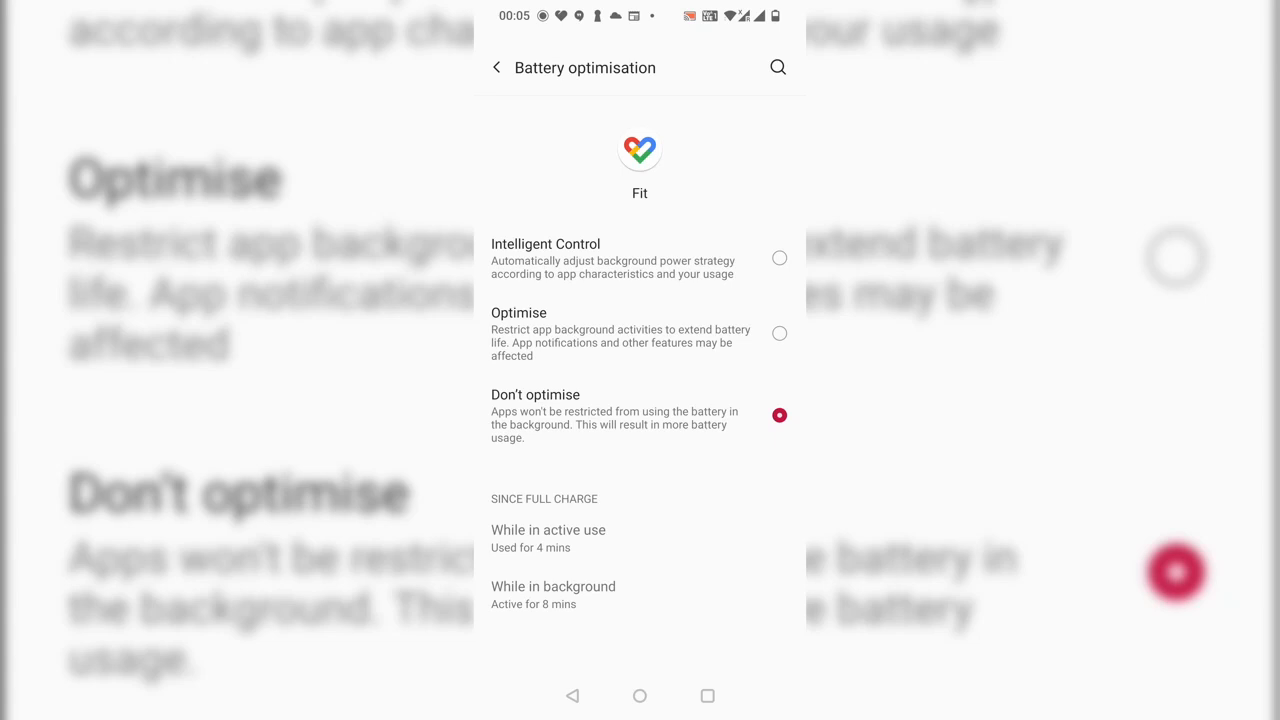
Step: Leave 'Remove permissions if app isn't used' off for Fit, then exit to the app list
click(496, 68)
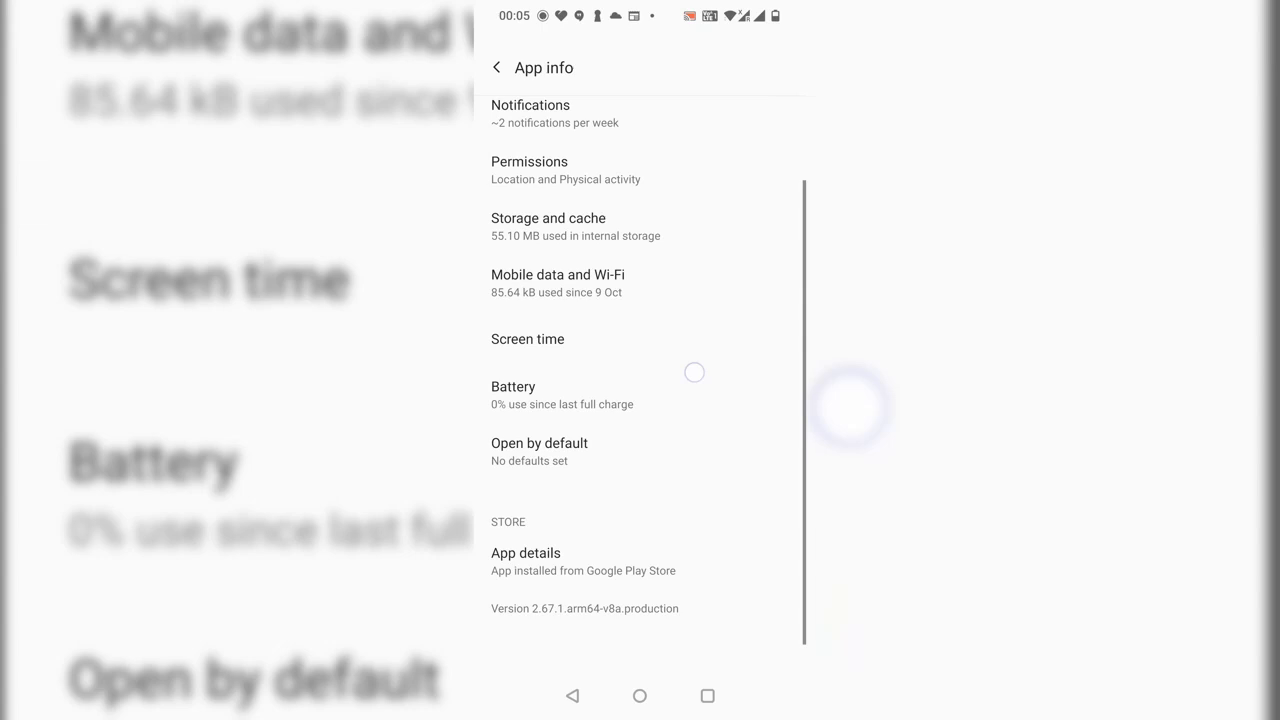
click(528, 160)
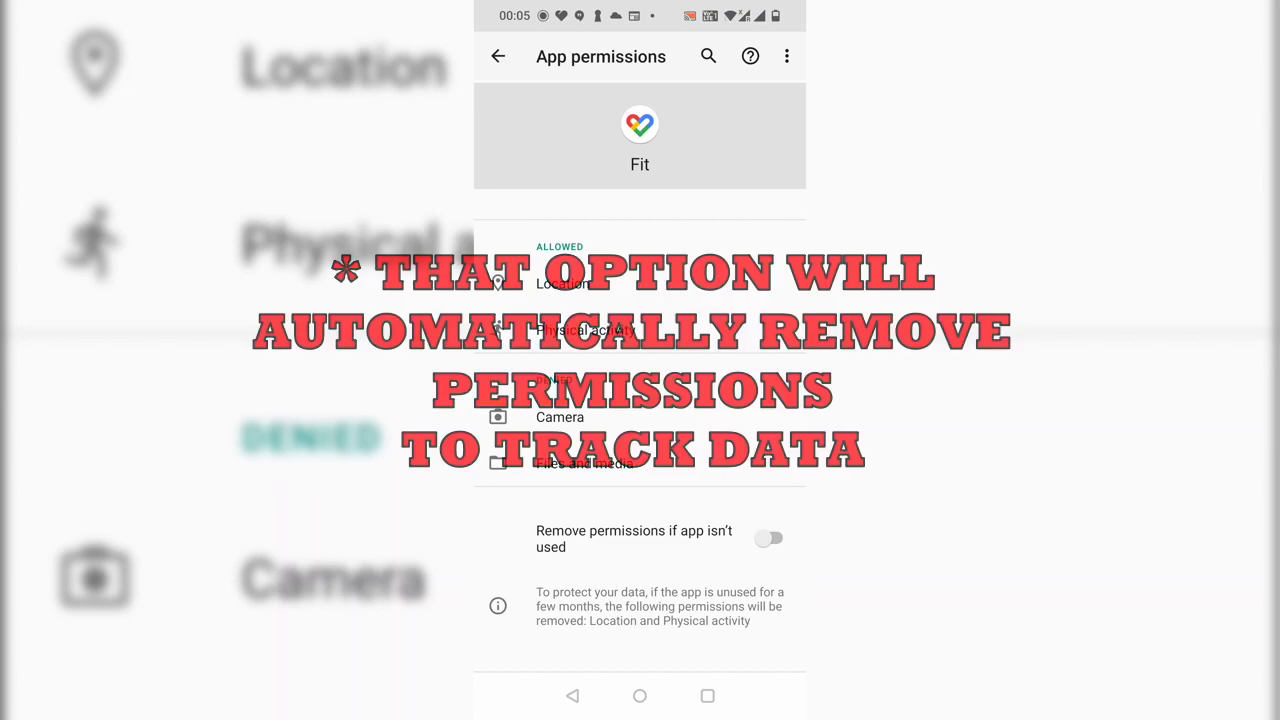
click(640, 696)
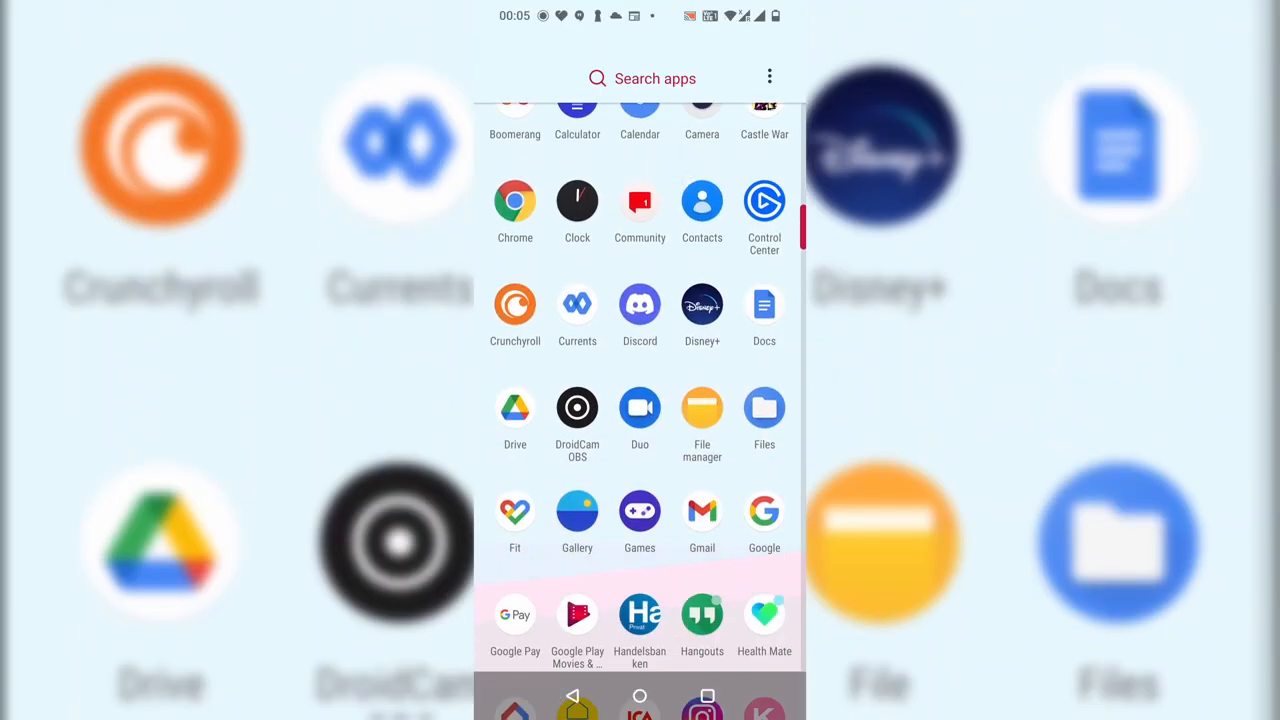
Step: Launch Google Fit and reach its settings via Browse and Profile
click(516, 512)
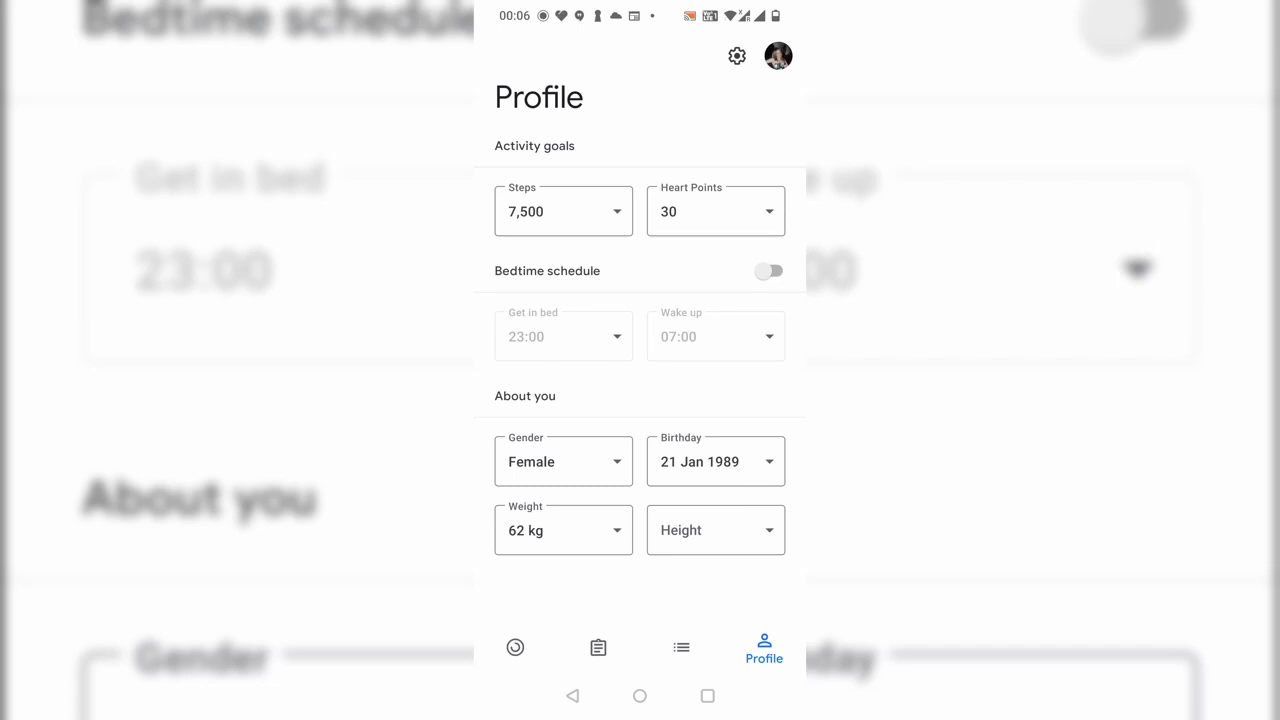
click(680, 648)
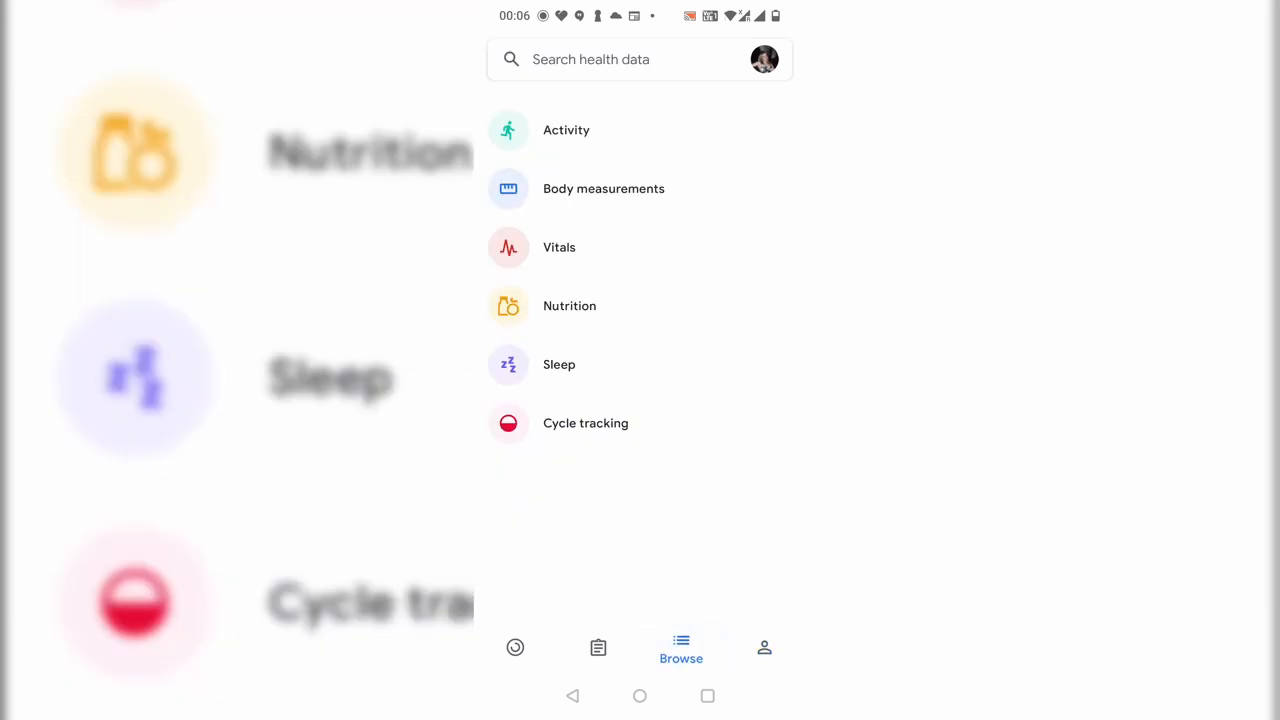
click(764, 648)
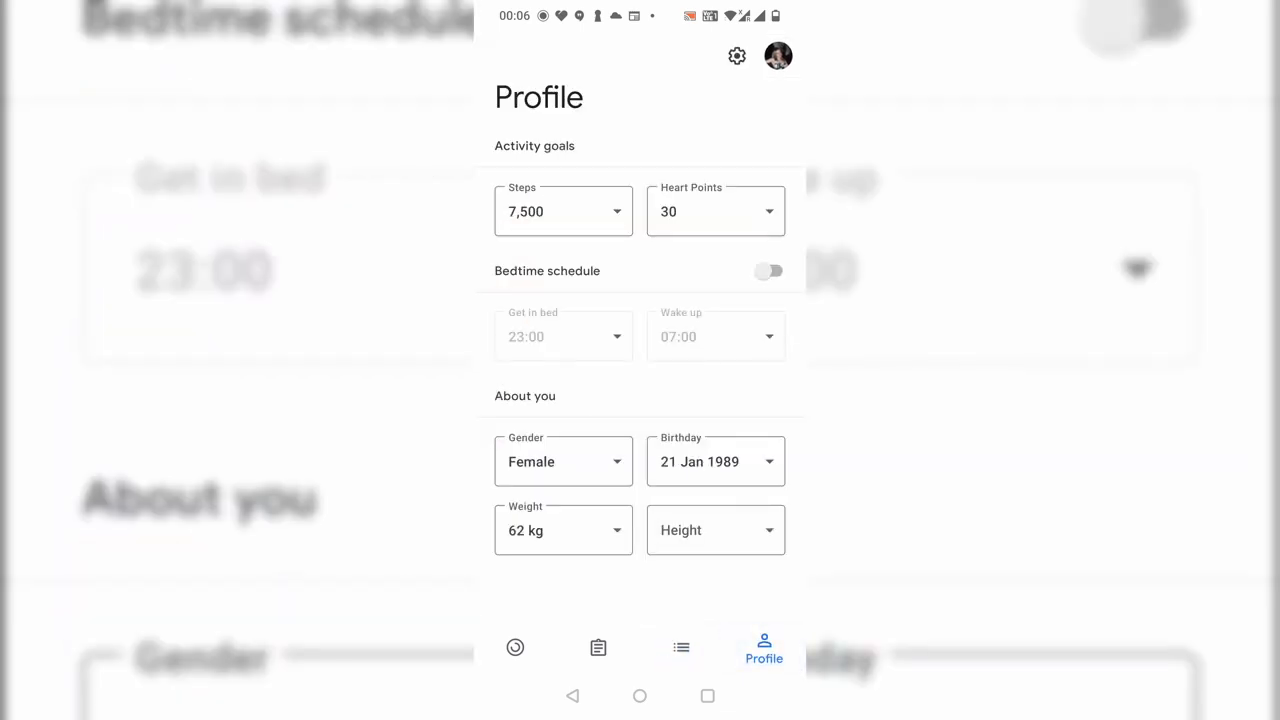
click(736, 56)
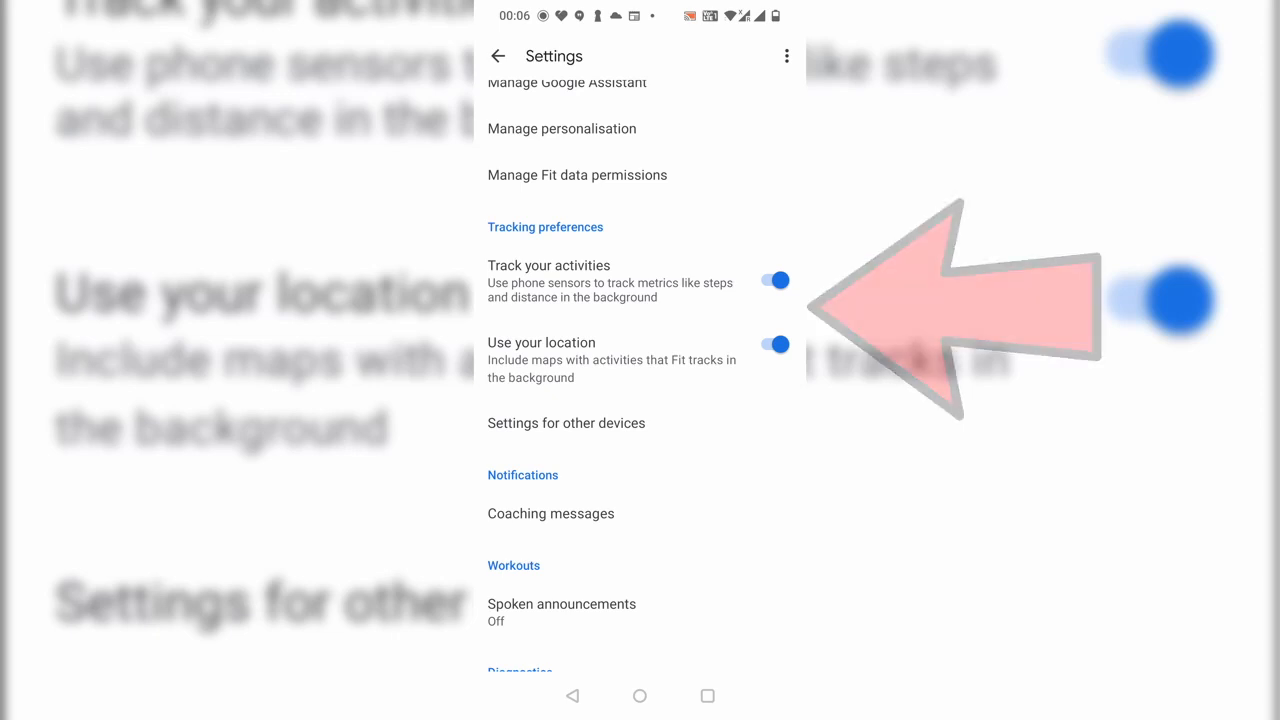
Step: Switch on Use your location, confirm Turn on, and return to the Fit profile
click(776, 344)
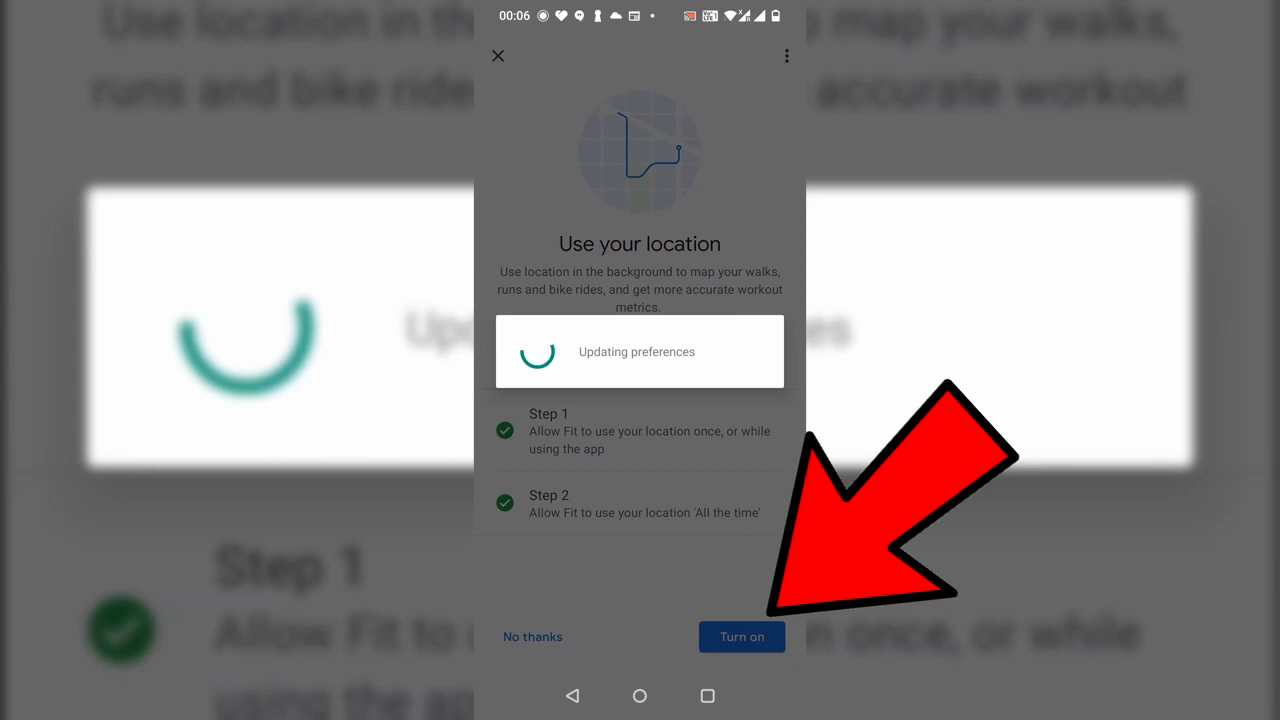
click(742, 636)
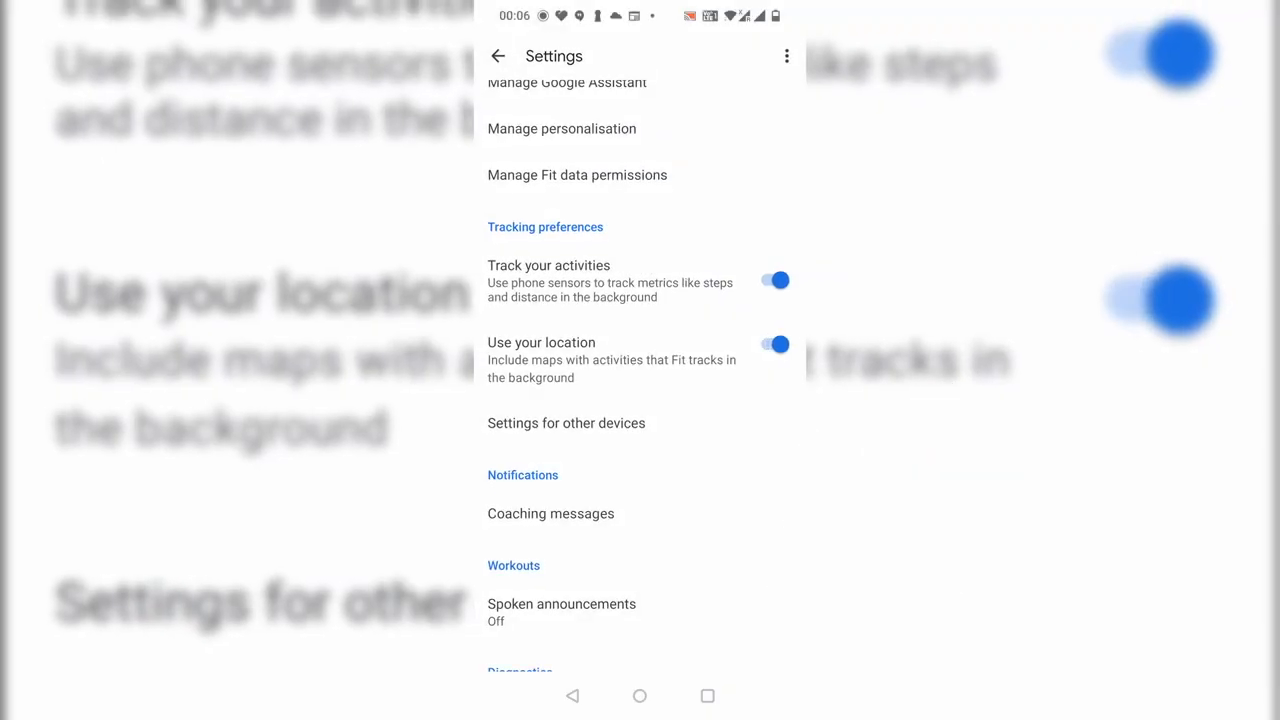
click(498, 56)
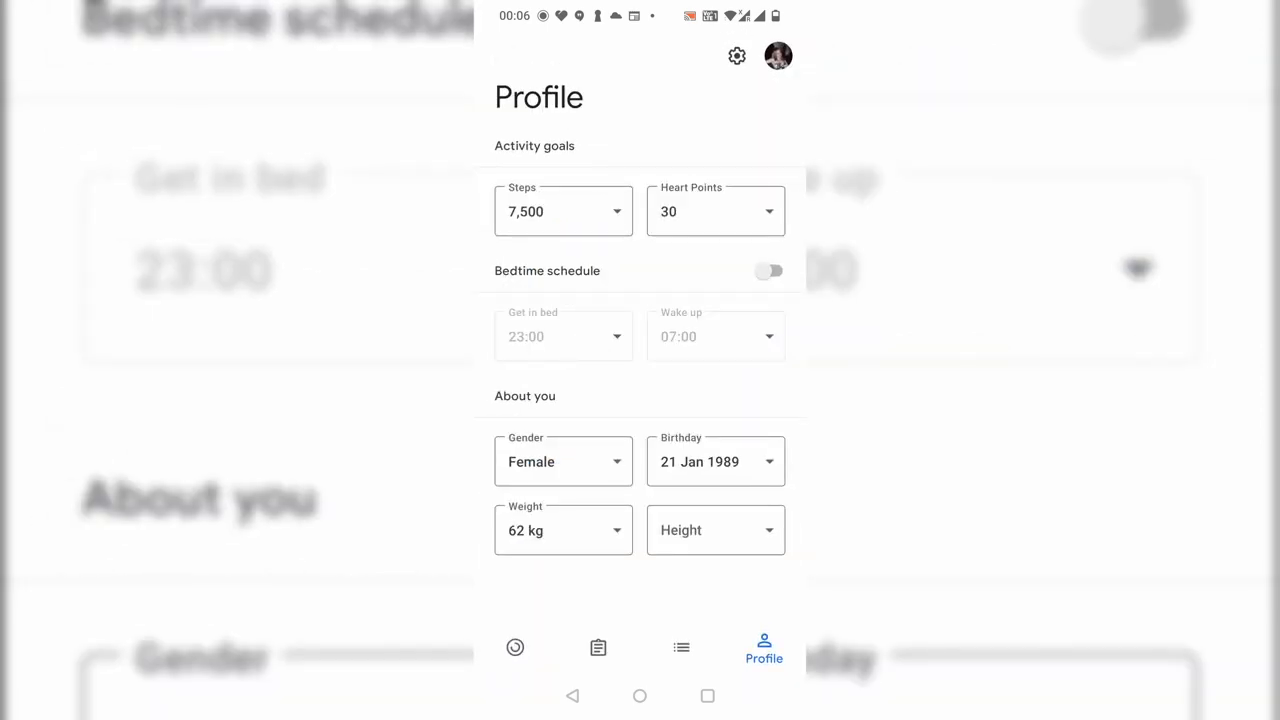
Step: Go home, bring up all apps and launch Pikmin Bloom
click(640, 696)
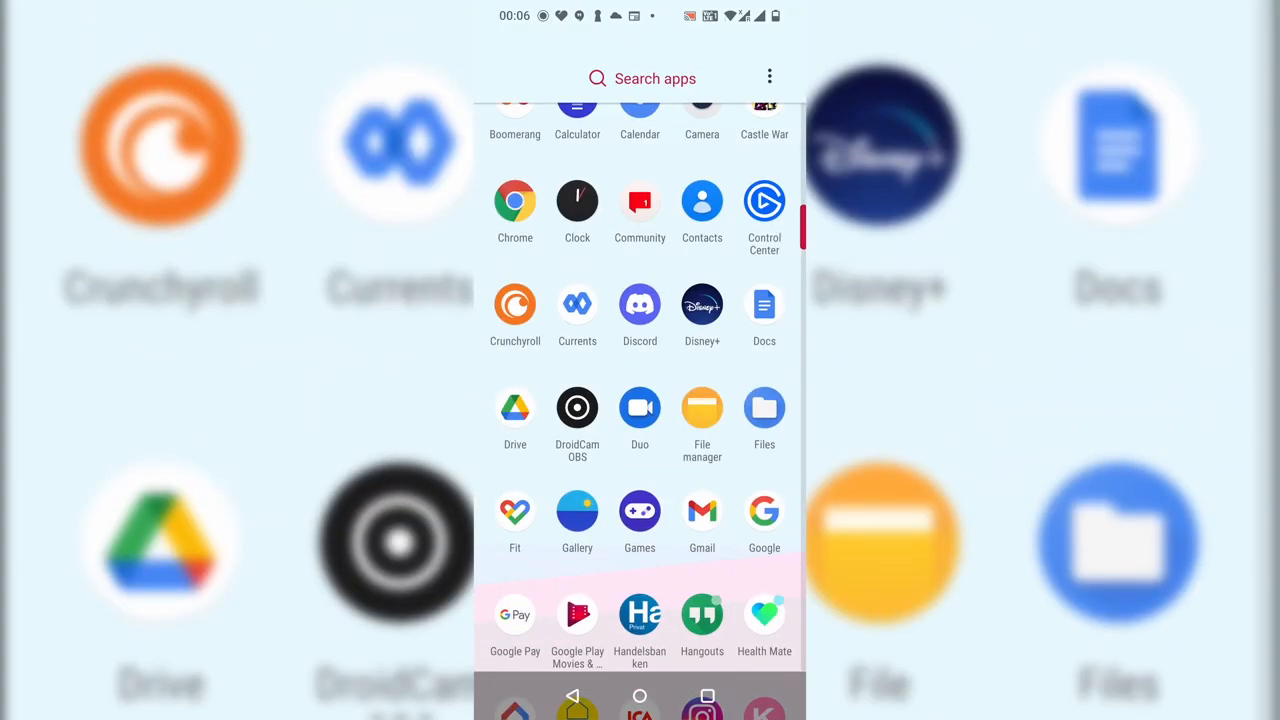
click(516, 512)
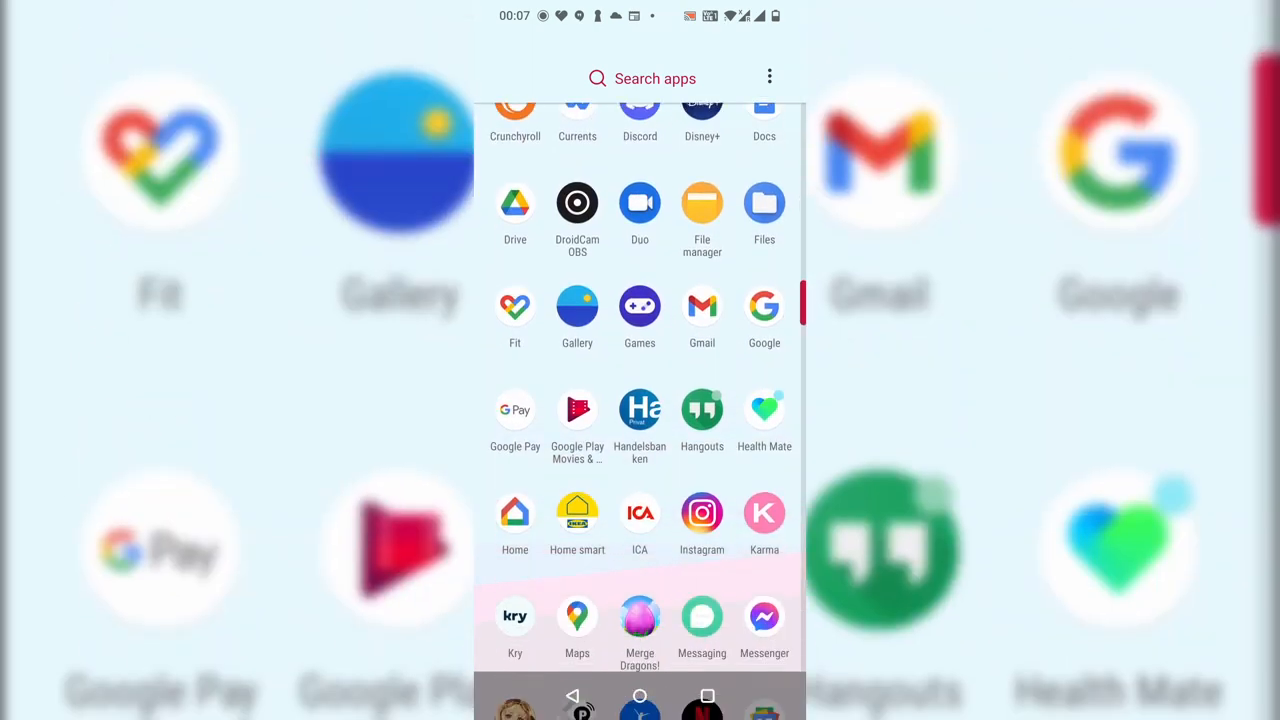
click(514, 304)
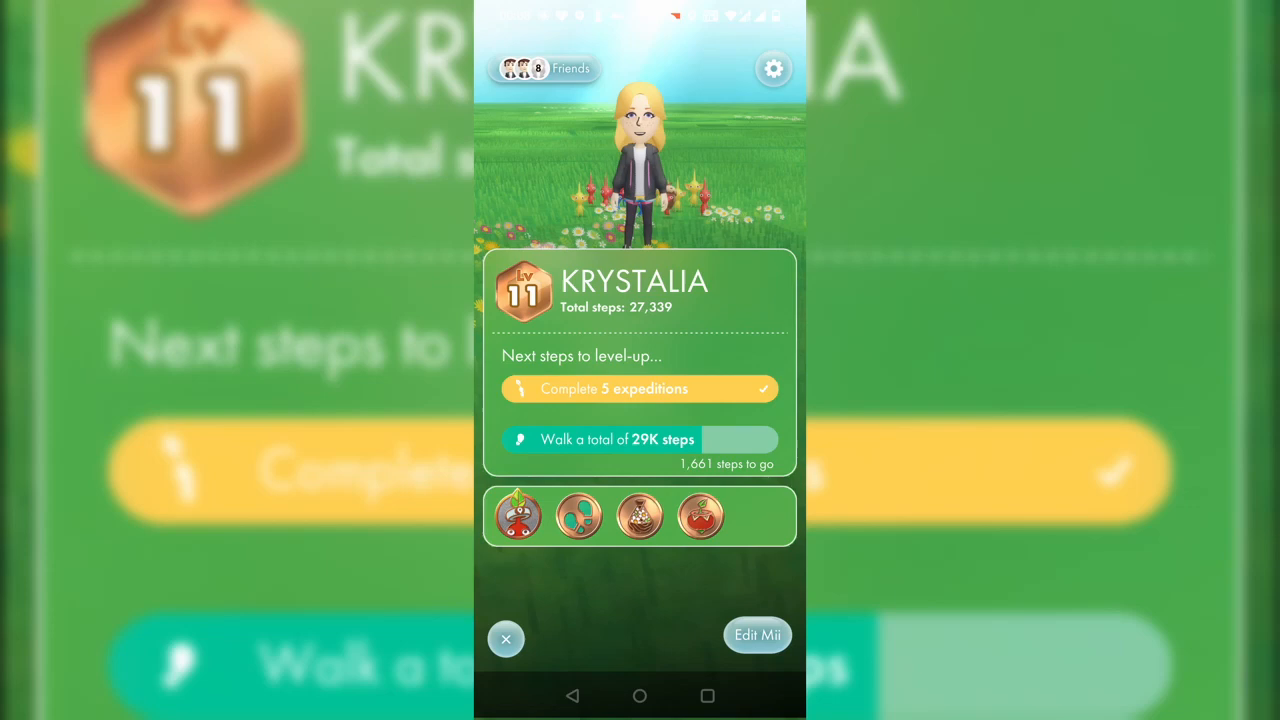
Step: Close the player profile card showing 27,339 total steps
click(504, 640)
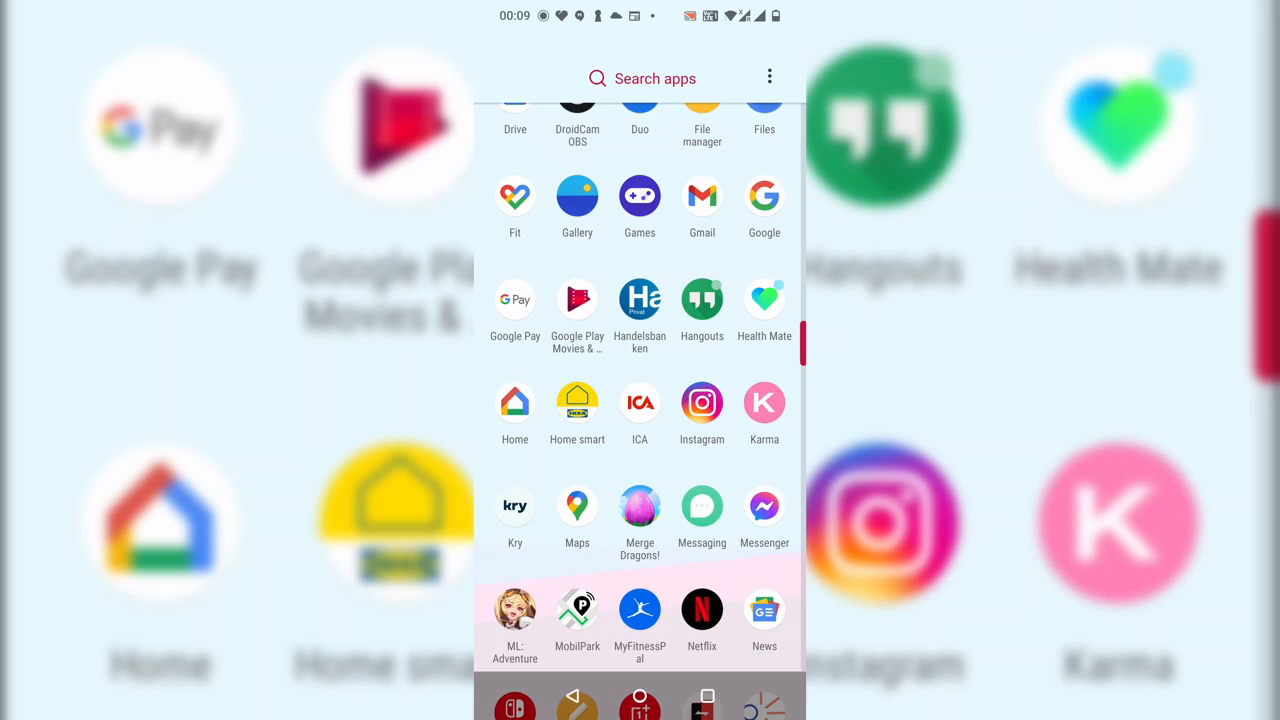
Step: Reopen Pikmin Bloom and dismiss the profile card to reveal 14 steps today
scroll(down, 3)
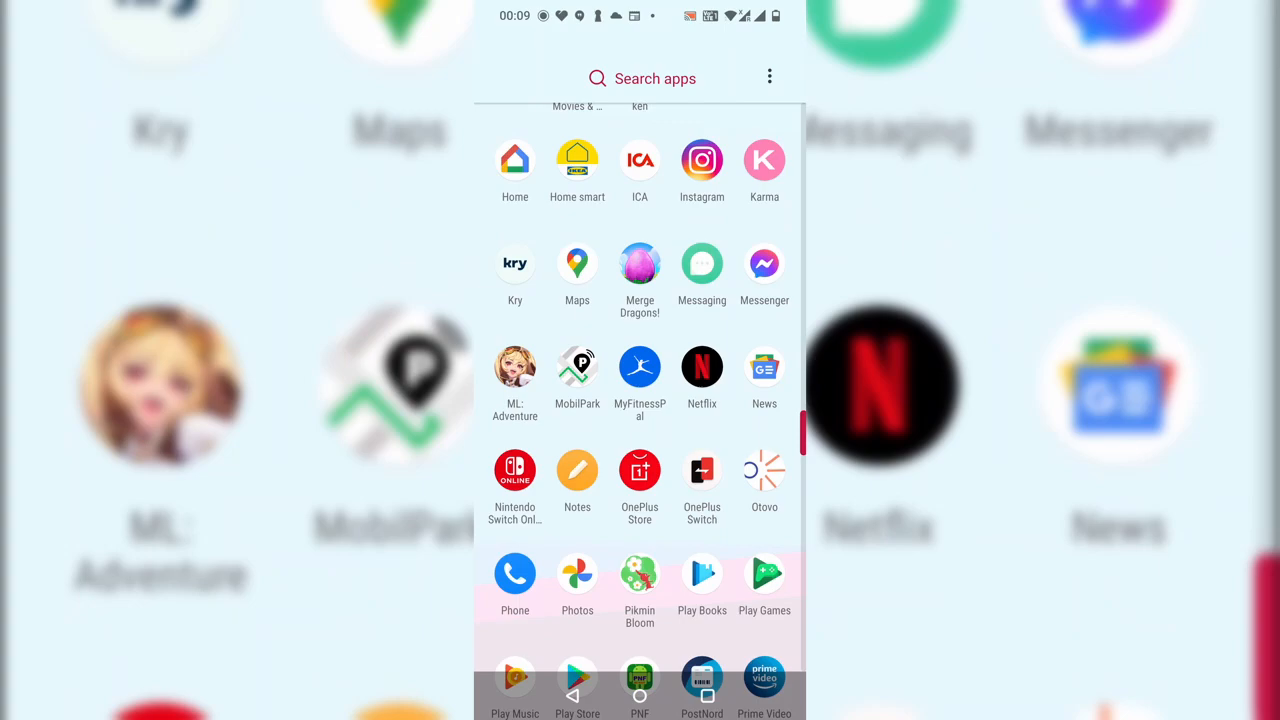
click(640, 576)
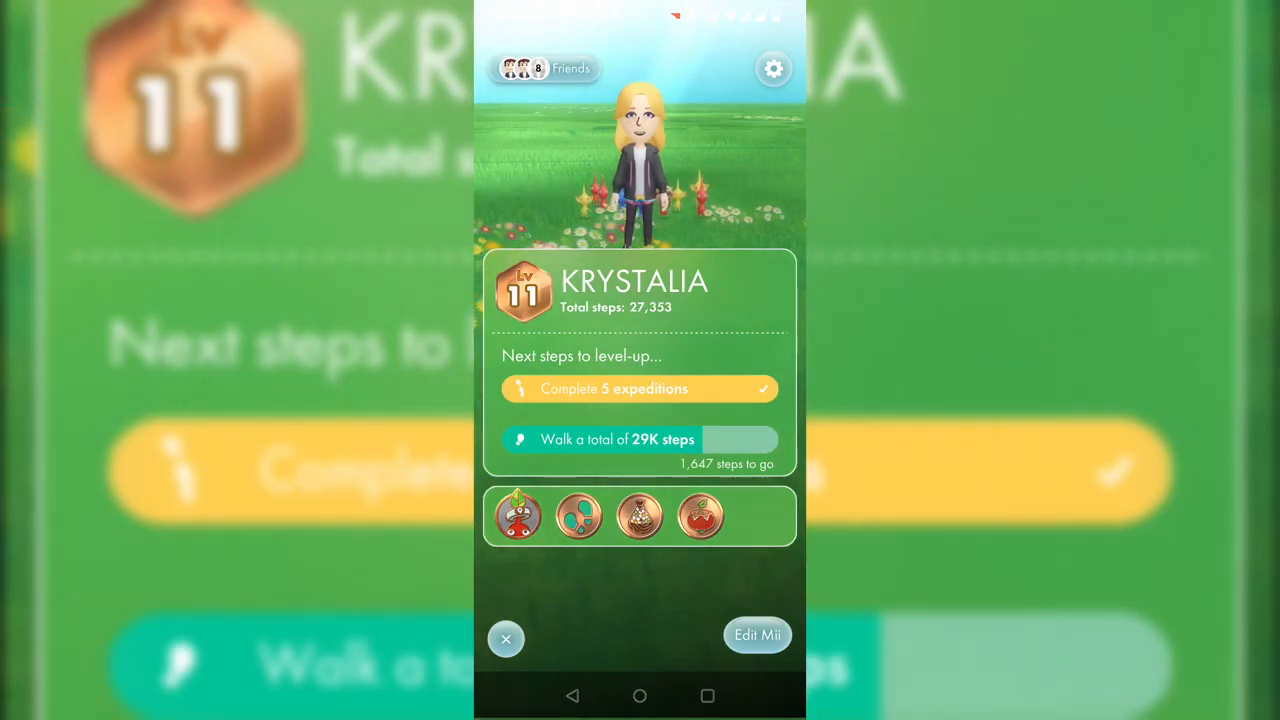
click(504, 640)
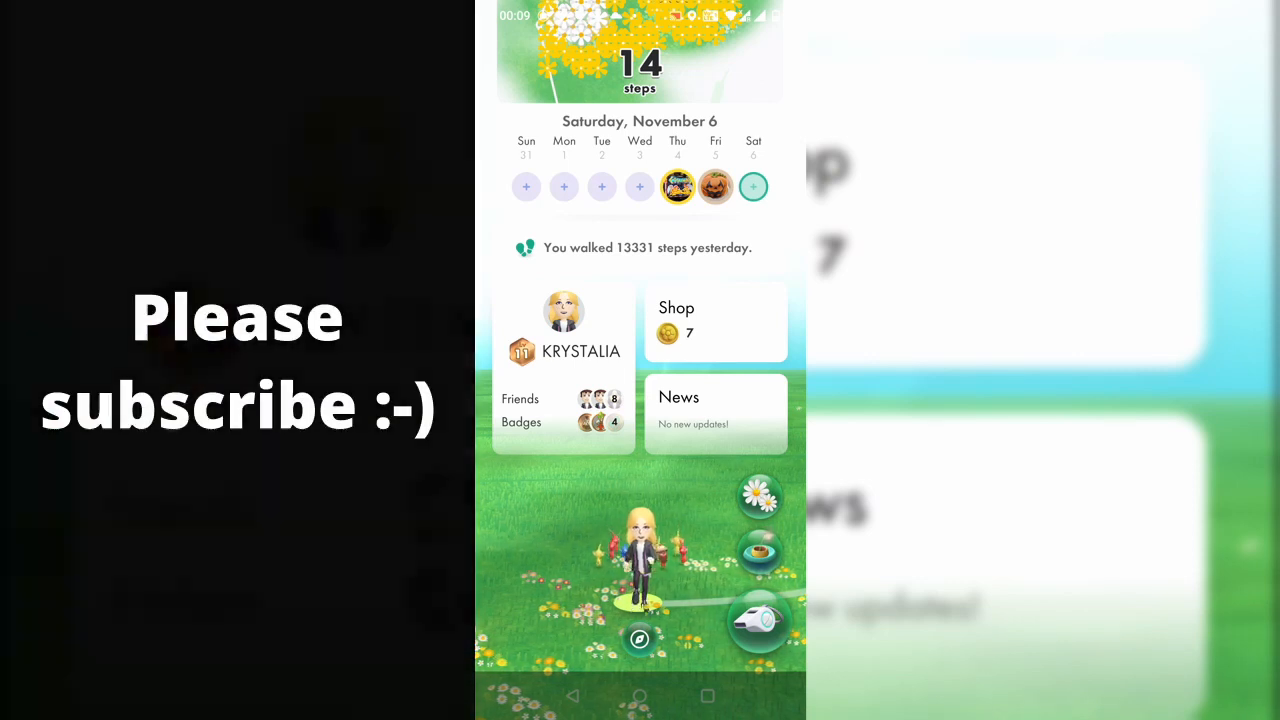